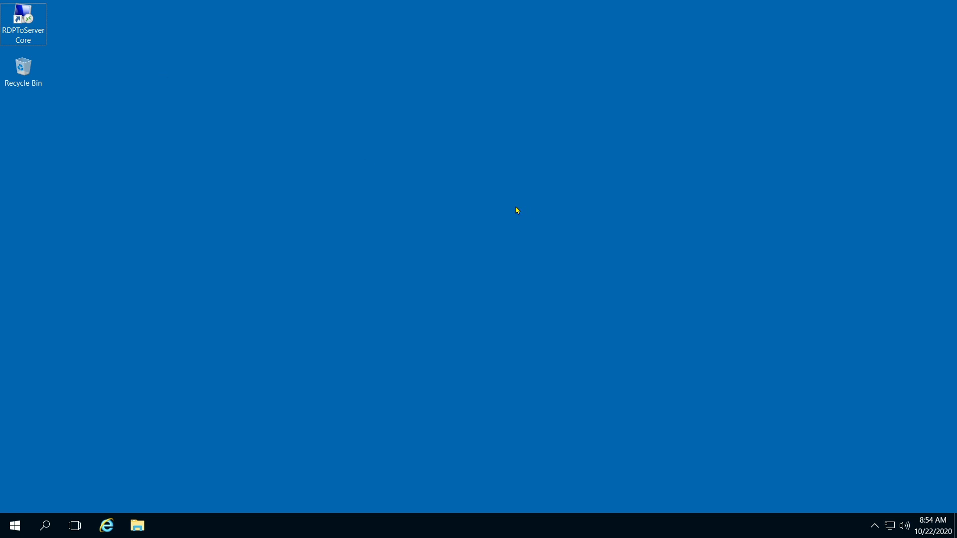
mouse_move(397, 254)
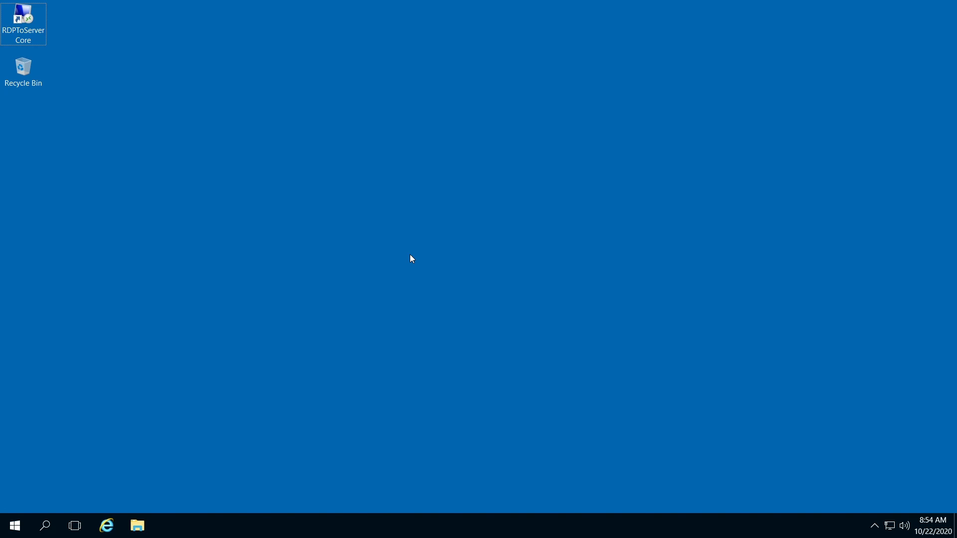
mouse_move(408, 266)
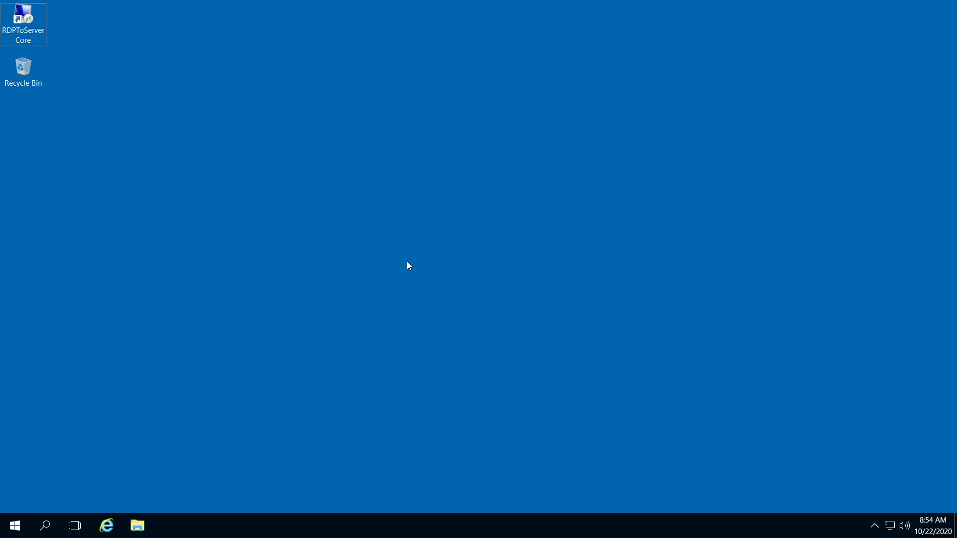
mouse_move(3, 513)
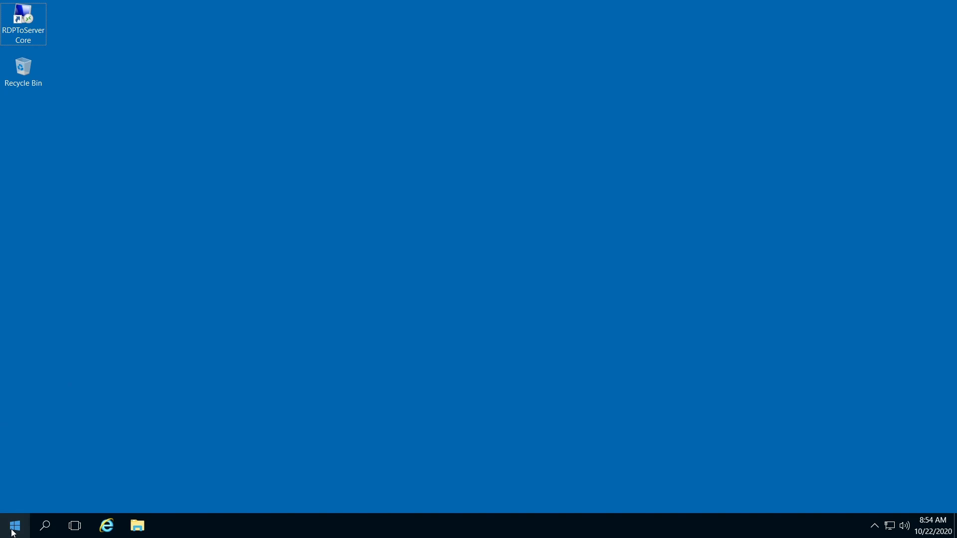
- Run mmc from the Start context menu's Run dialog
right_click(14, 525)
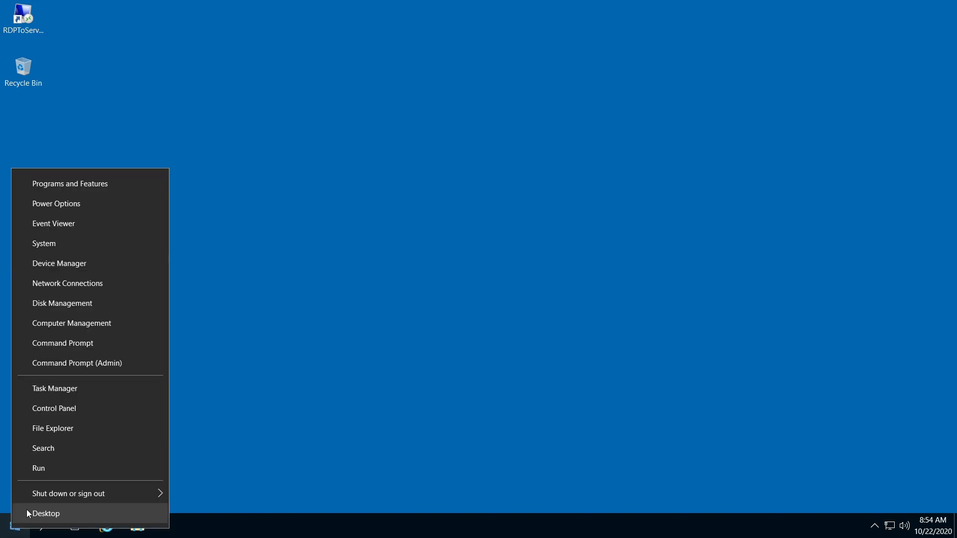
mouse_move(38, 468)
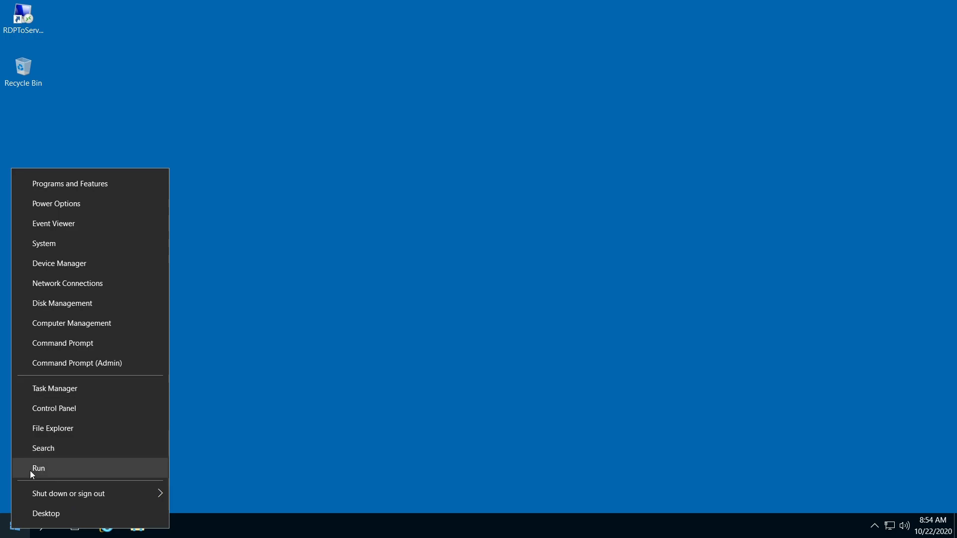
left_click(38, 468)
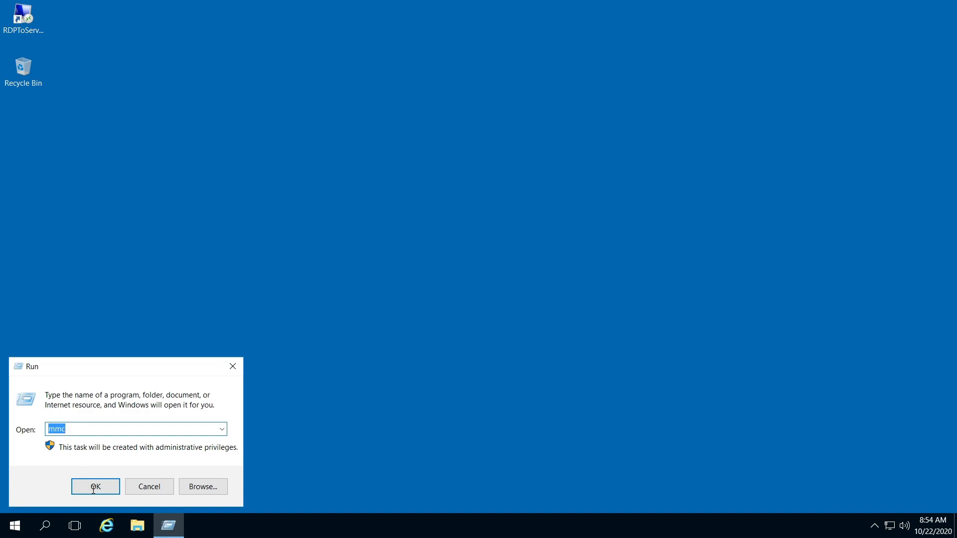
left_click(95, 486)
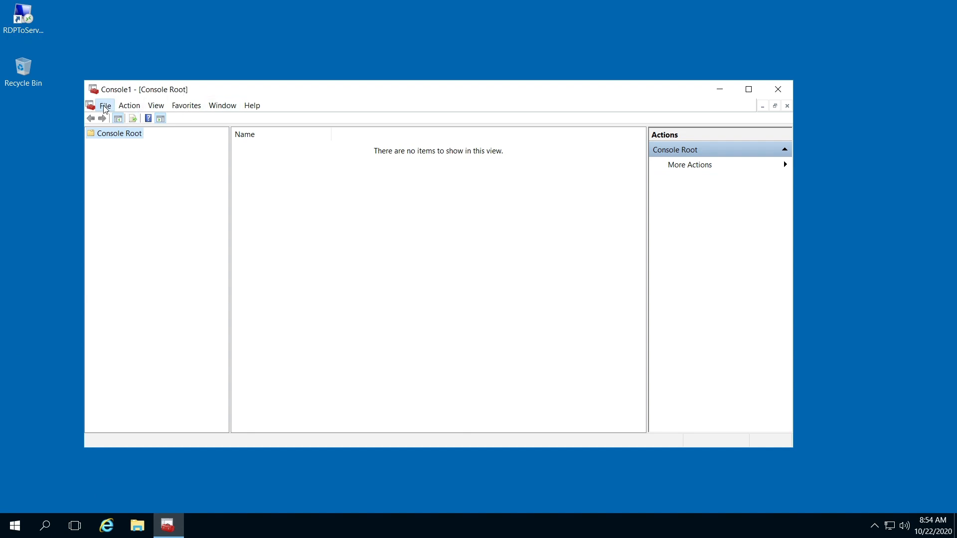
left_click(104, 106)
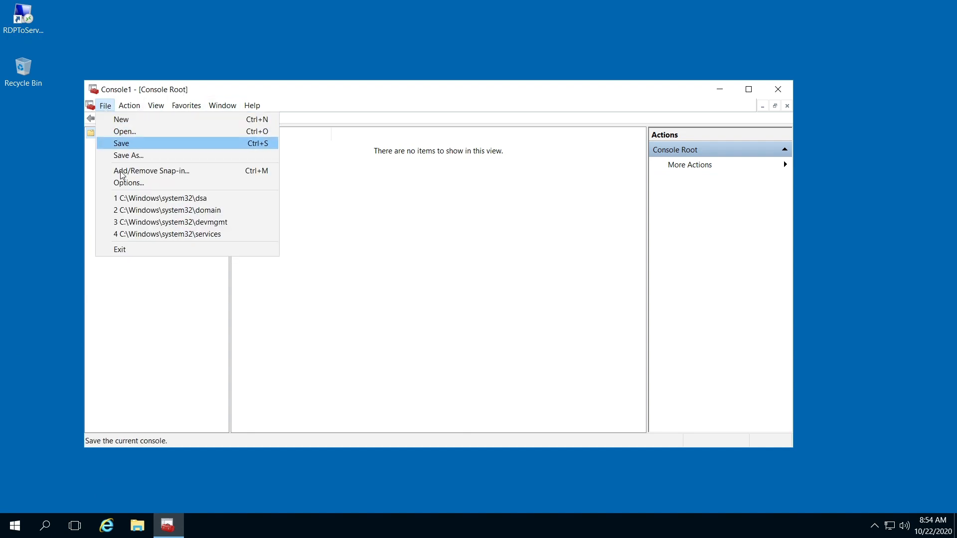
mouse_move(151, 170)
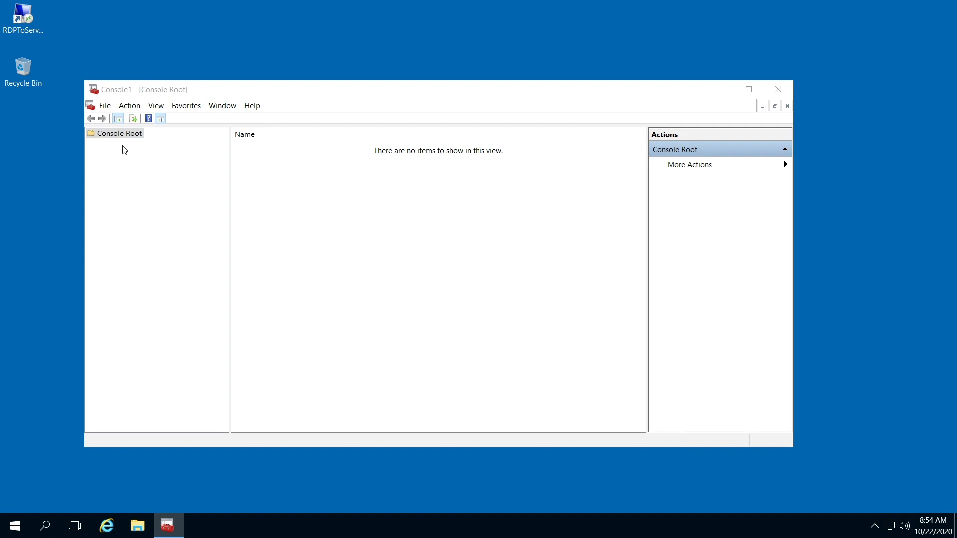
- Add the Active Directory Users and Computers snap-in via Add/Remove Snap-in
left_click(104, 105)
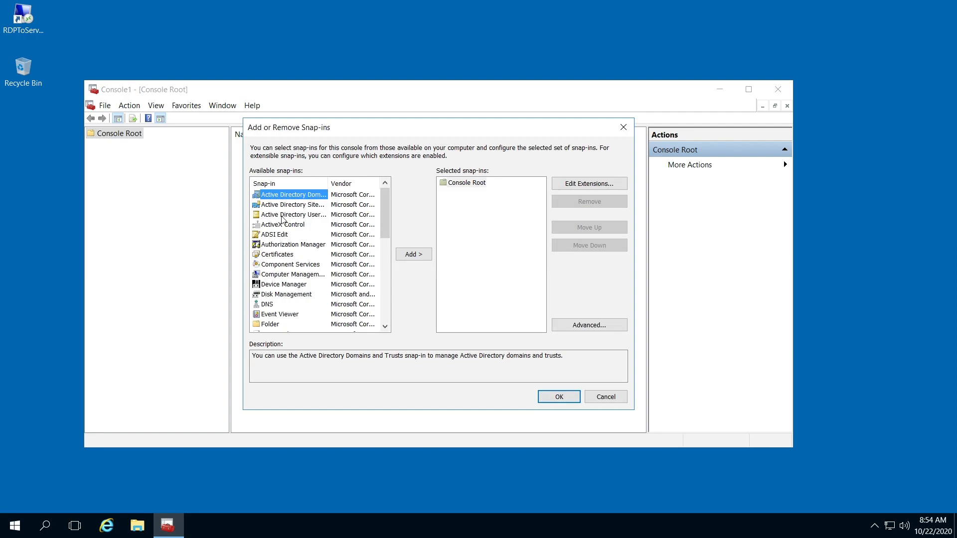
left_click(292, 215)
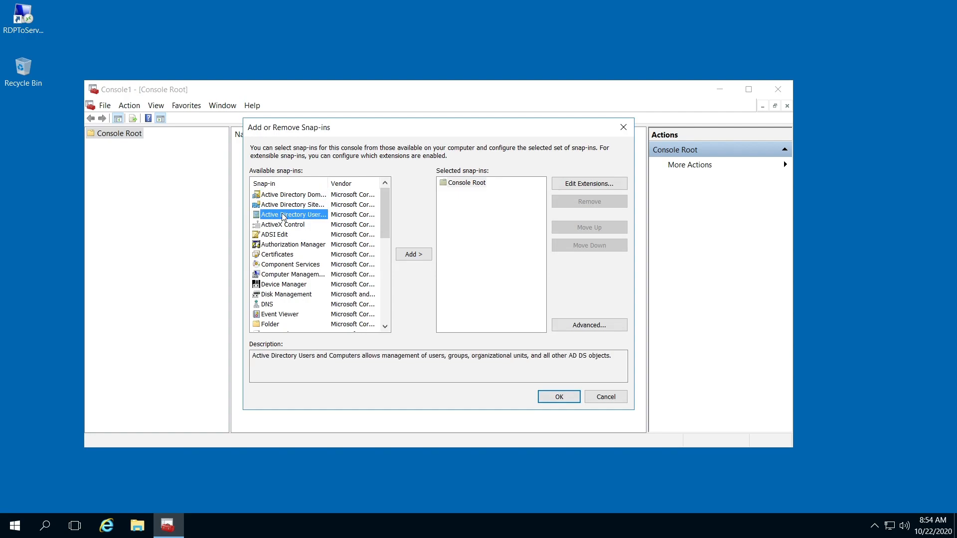
mouse_move(329, 186)
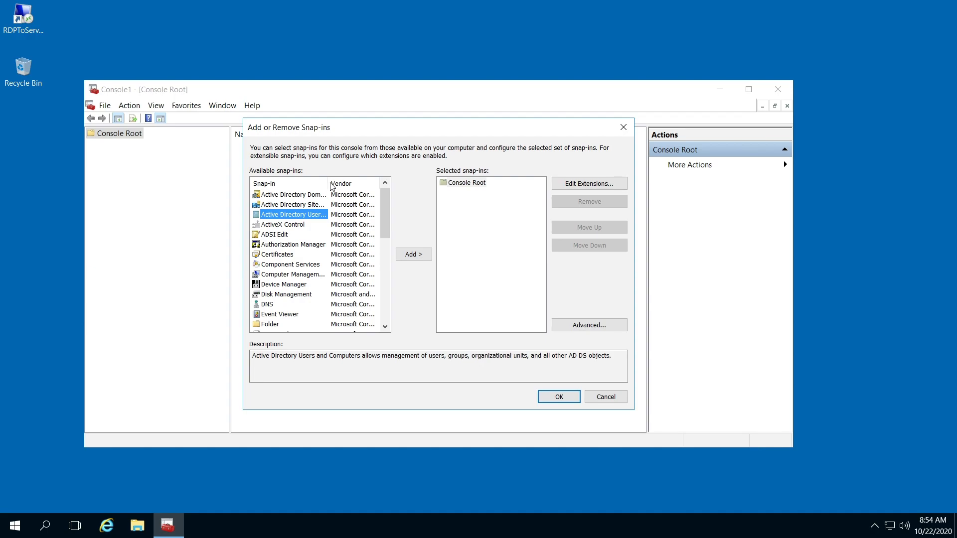
mouse_move(354, 186)
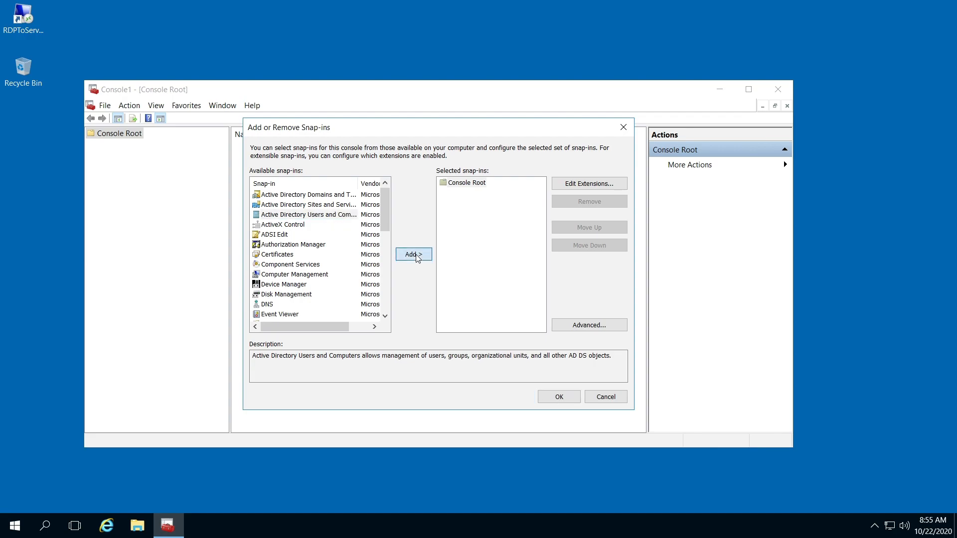
left_click(413, 254)
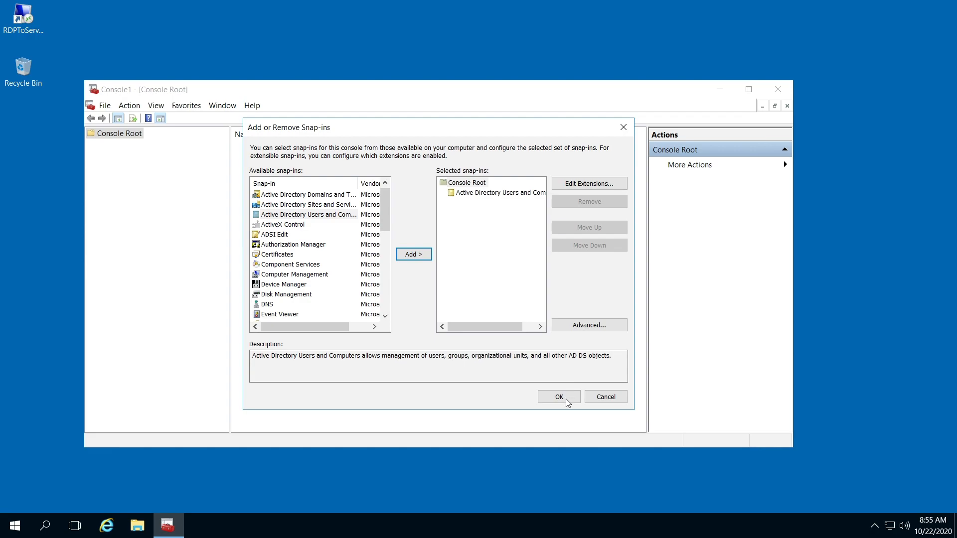
left_click(557, 397)
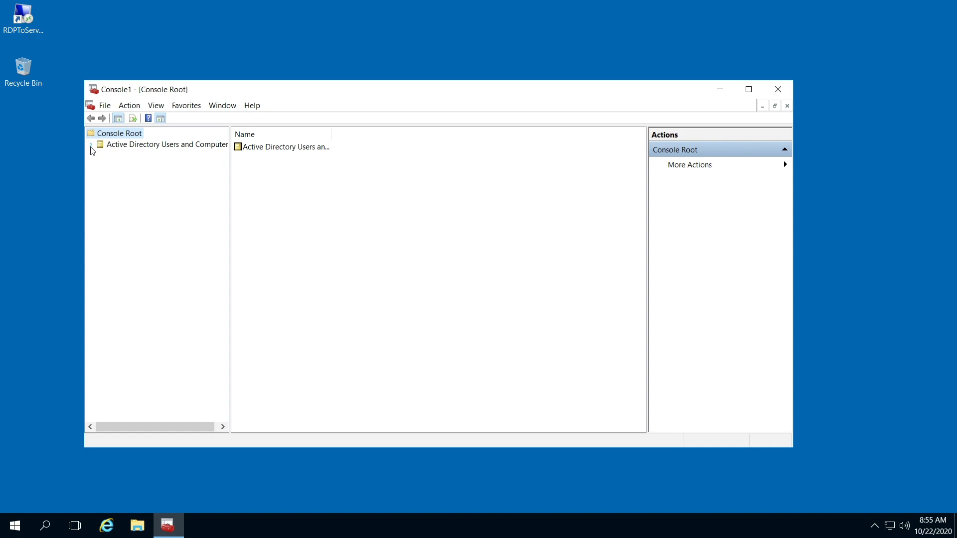
- Expand Active Directory Users and Computers and cscomp.com, then select the Users folder
left_click(90, 144)
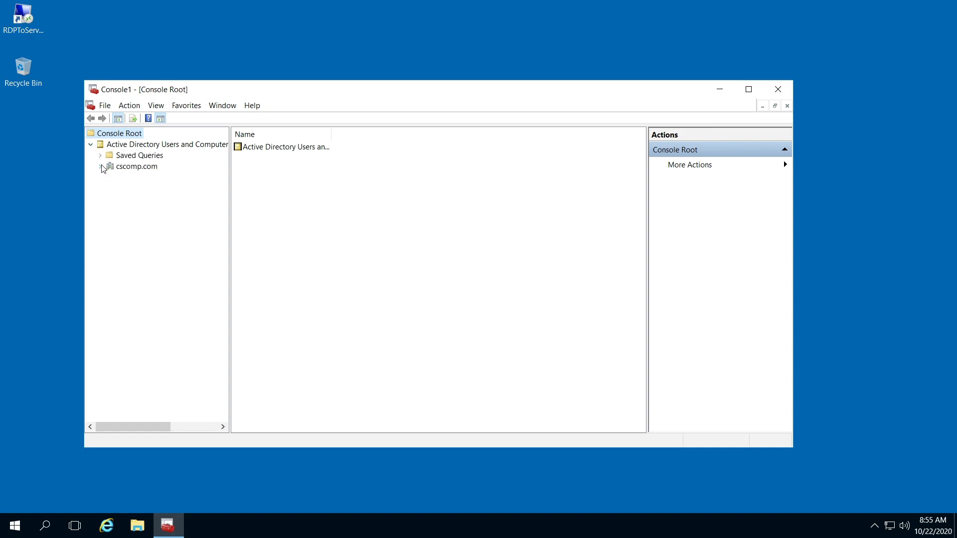
left_click(101, 166)
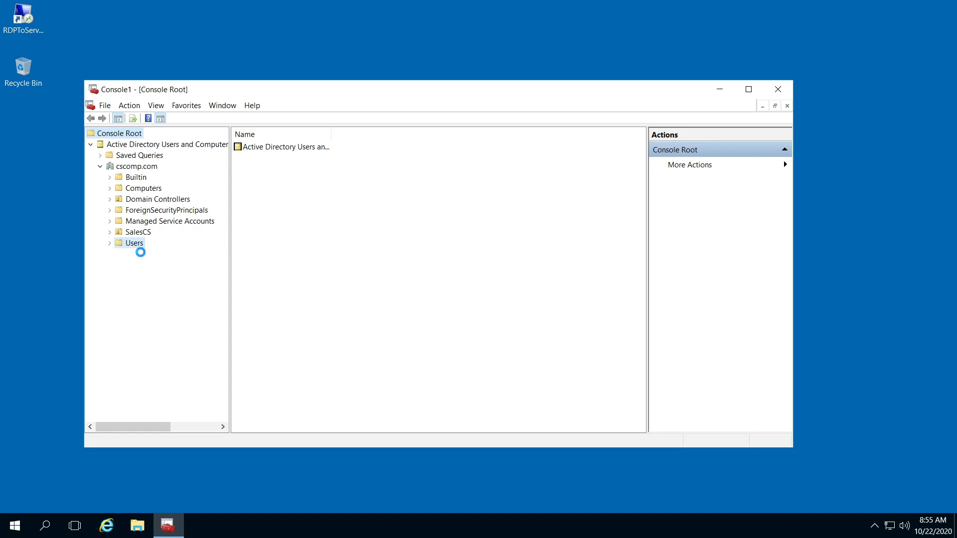
left_click(133, 242)
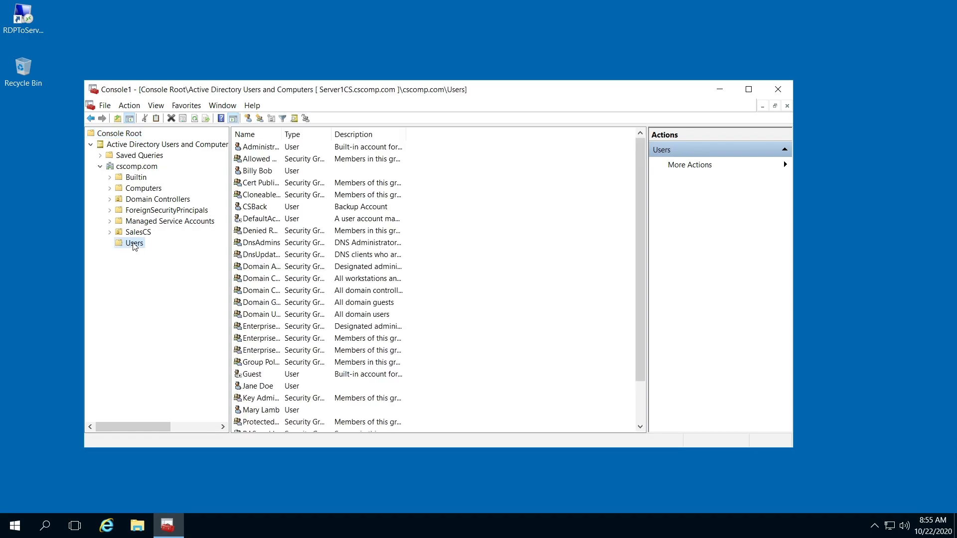
- Choose New > Group from the Users container's context menu
right_click(133, 242)
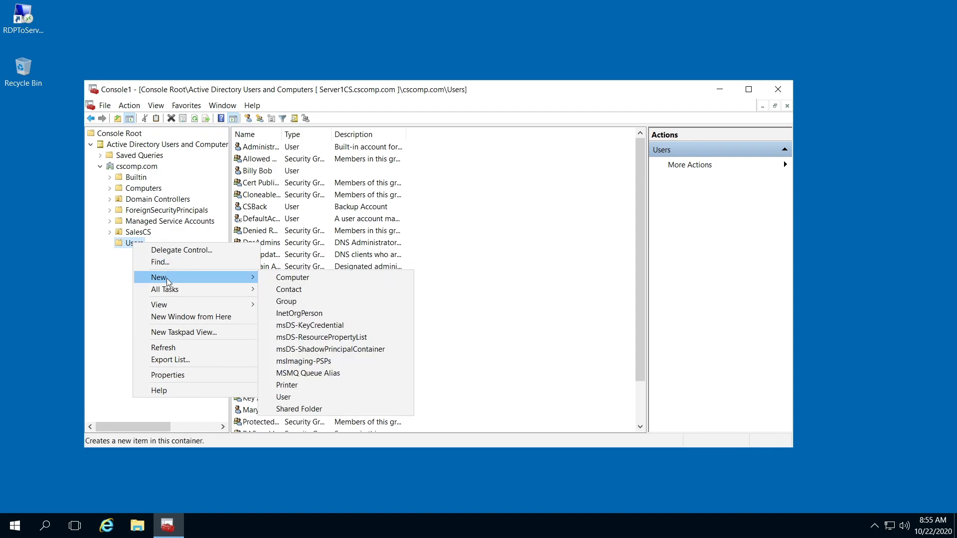
mouse_move(288, 289)
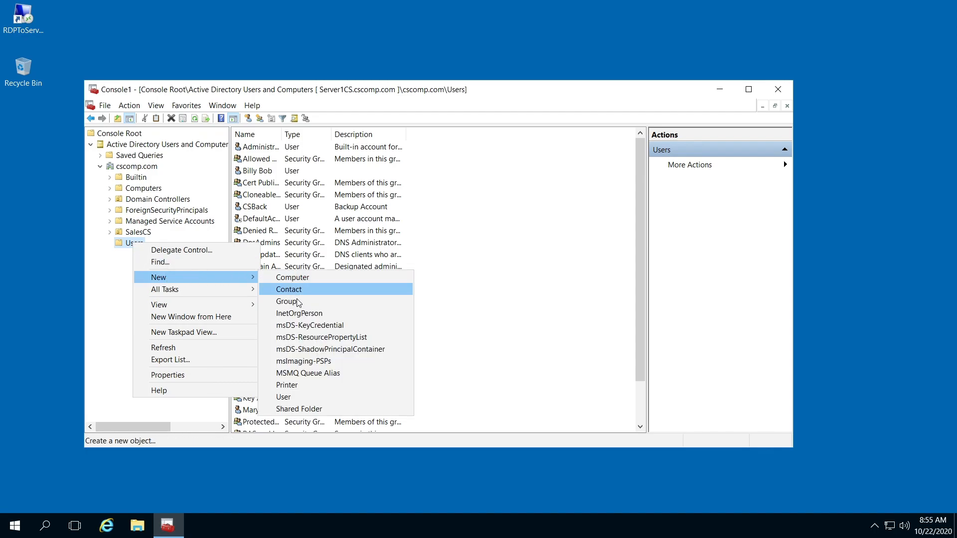
mouse_move(296, 301)
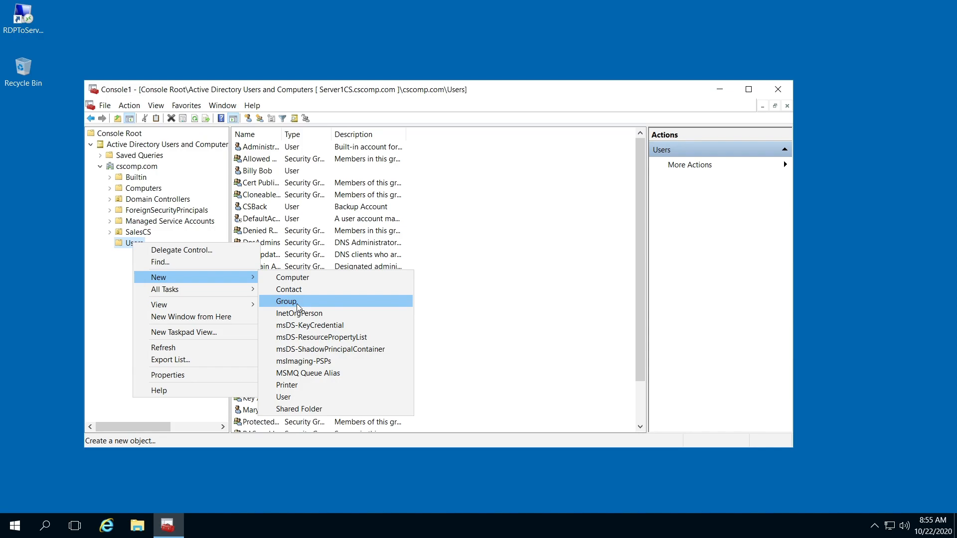
left_click(286, 301)
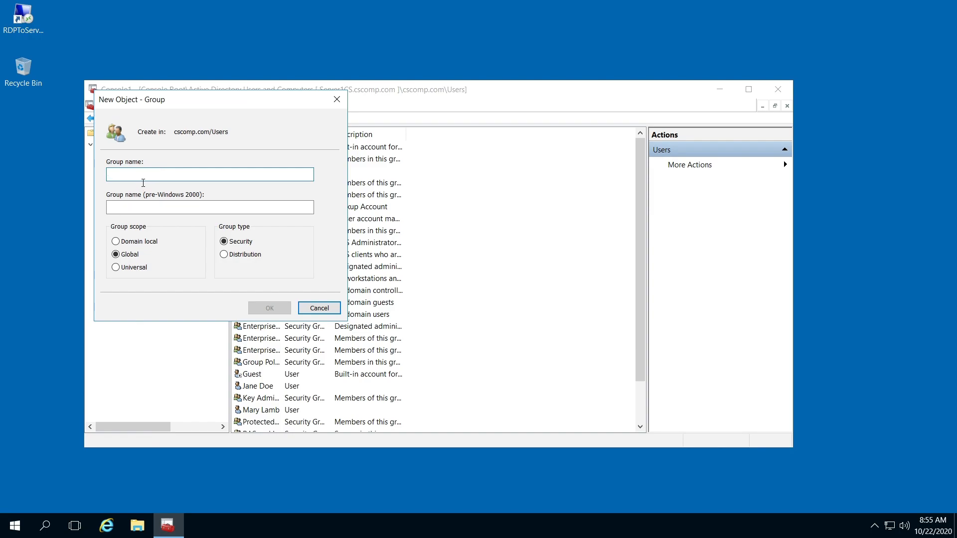
- Name the group DomainMgrsCS, set Domain local scope, and create it
type("D")
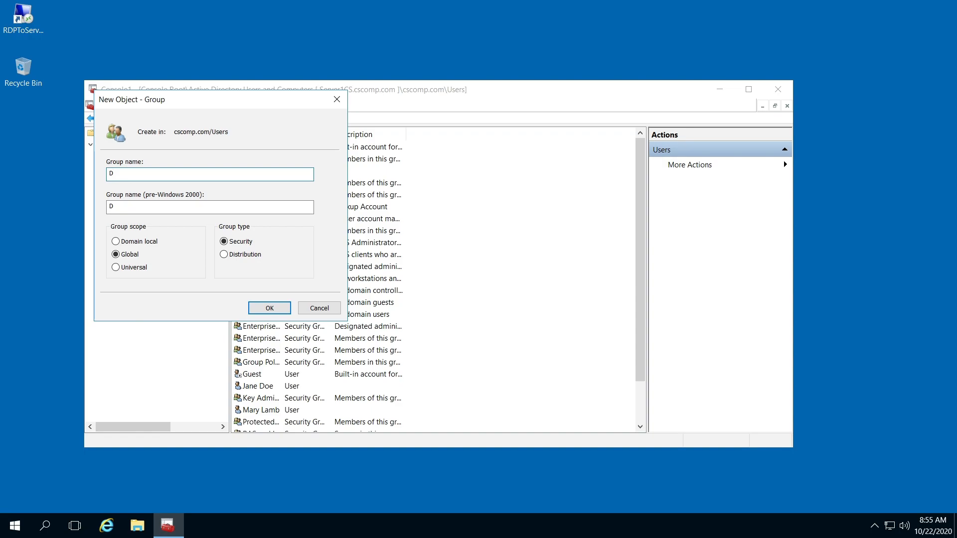
type("omain")
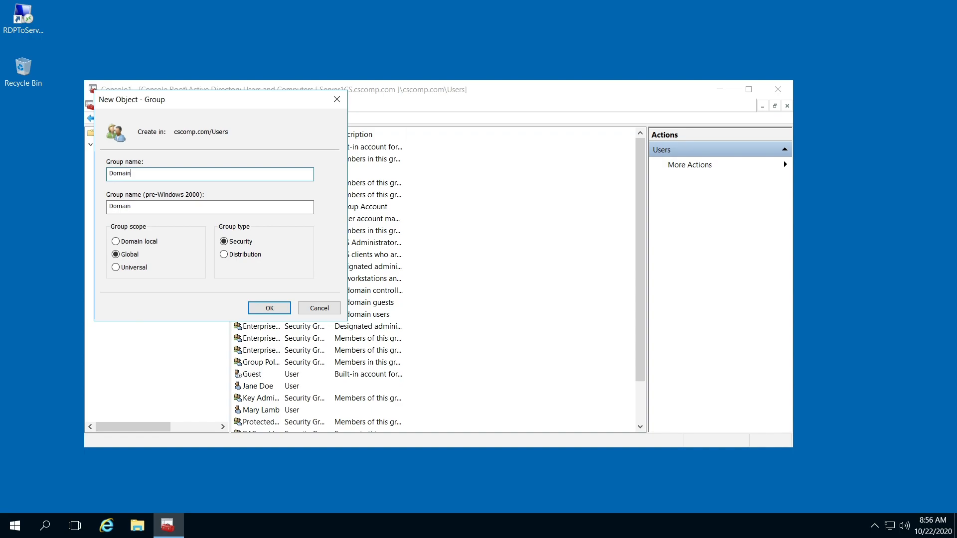
type("M")
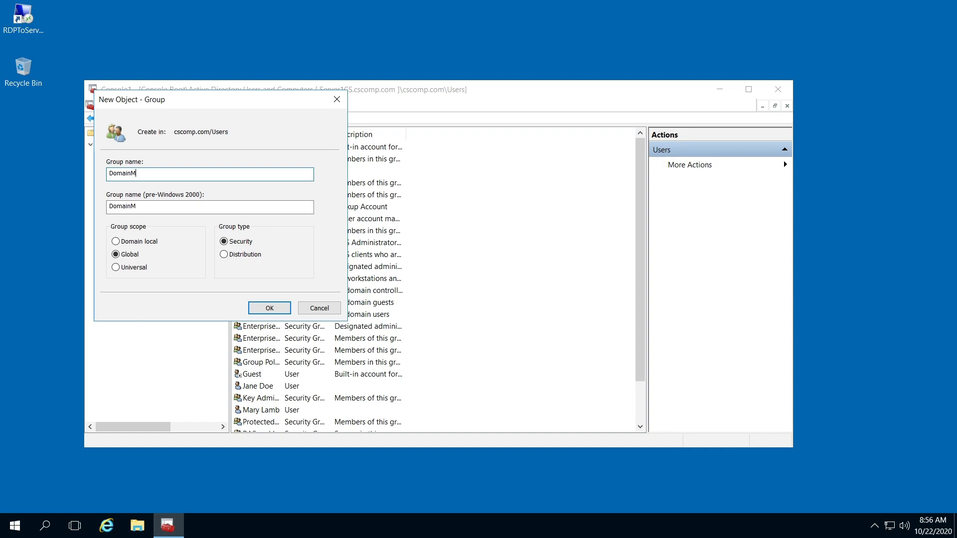
type("grs")
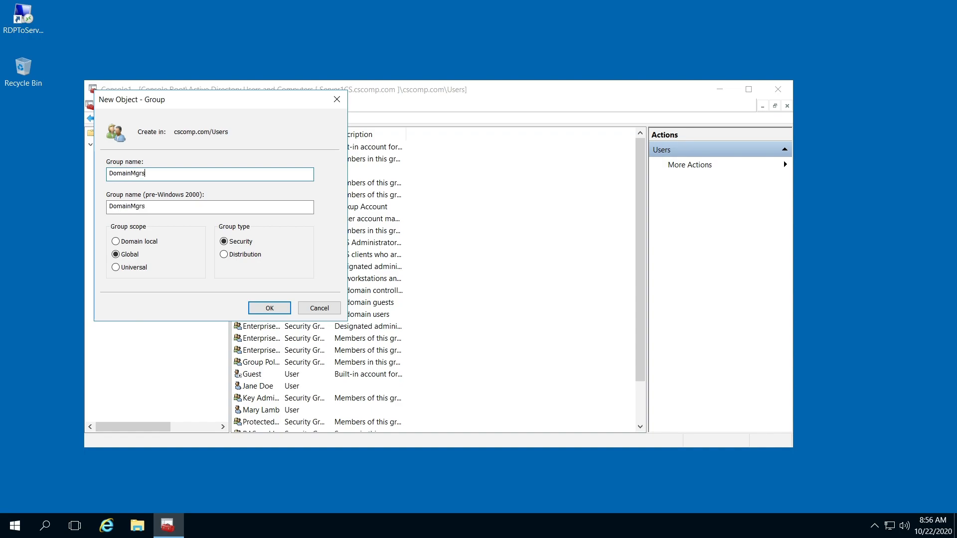
type("CS")
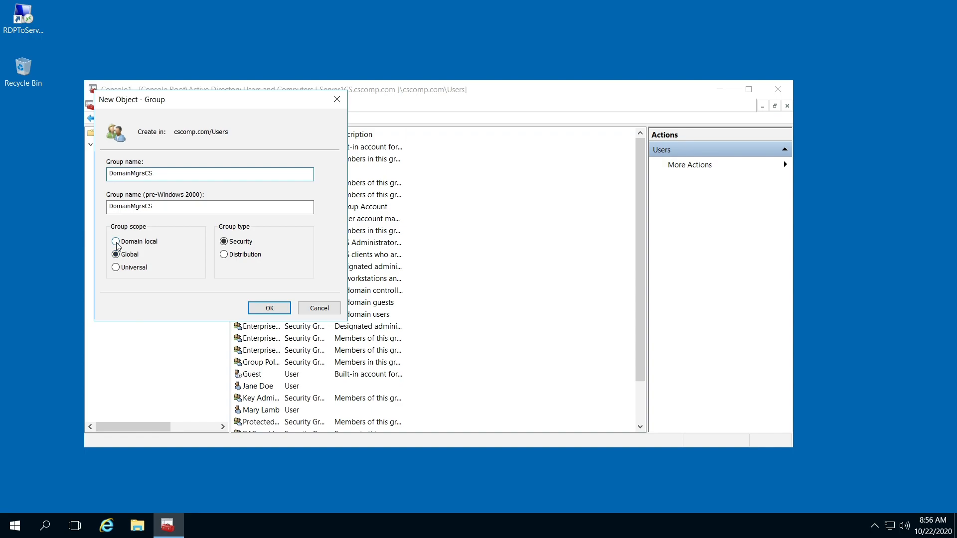
left_click(116, 241)
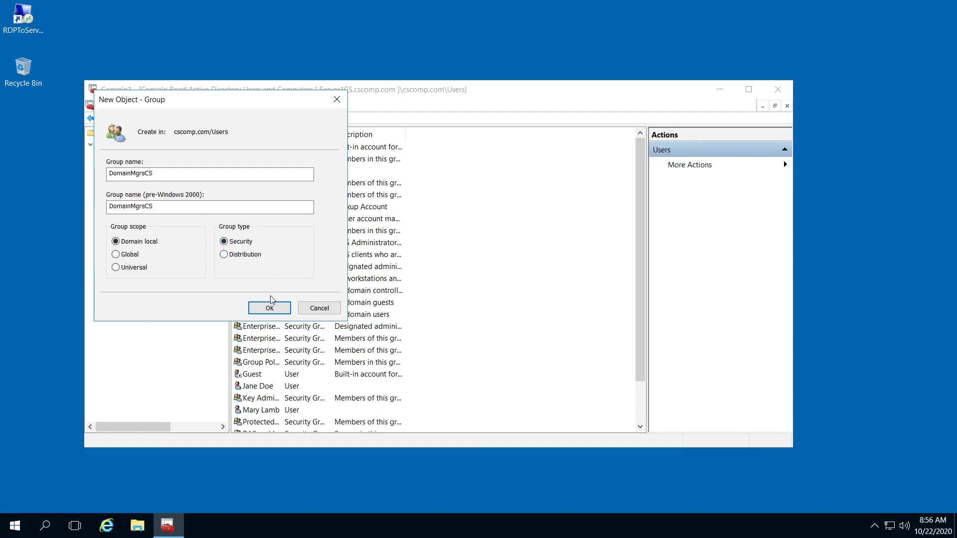
left_click(269, 307)
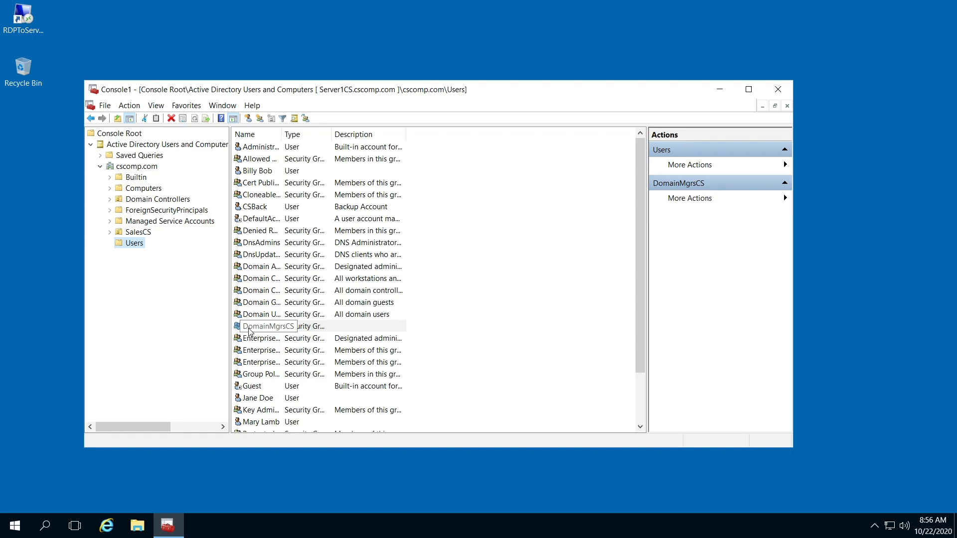
- Select DomainMgrsCS and open a new group dialog from the toolbar
left_click(268, 326)
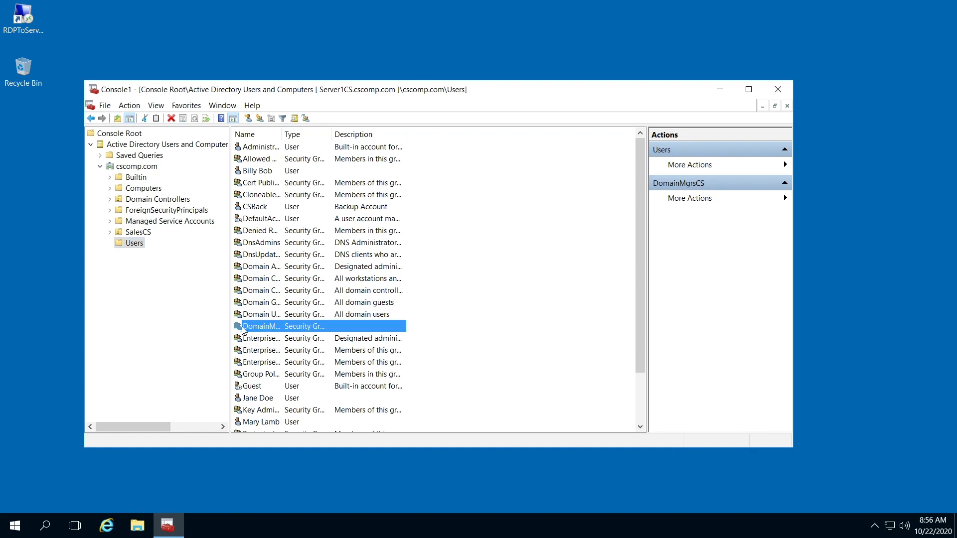
mouse_move(283, 321)
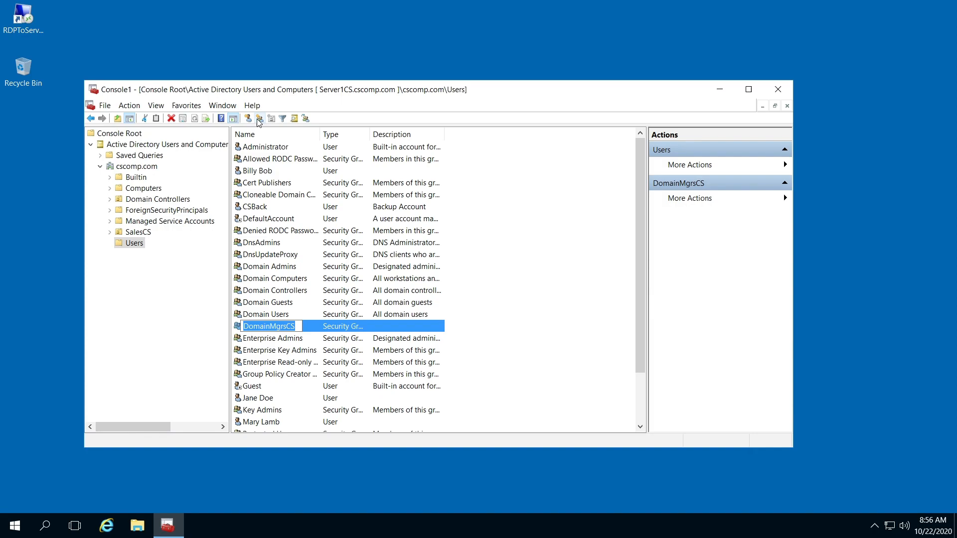
mouse_move(259, 119)
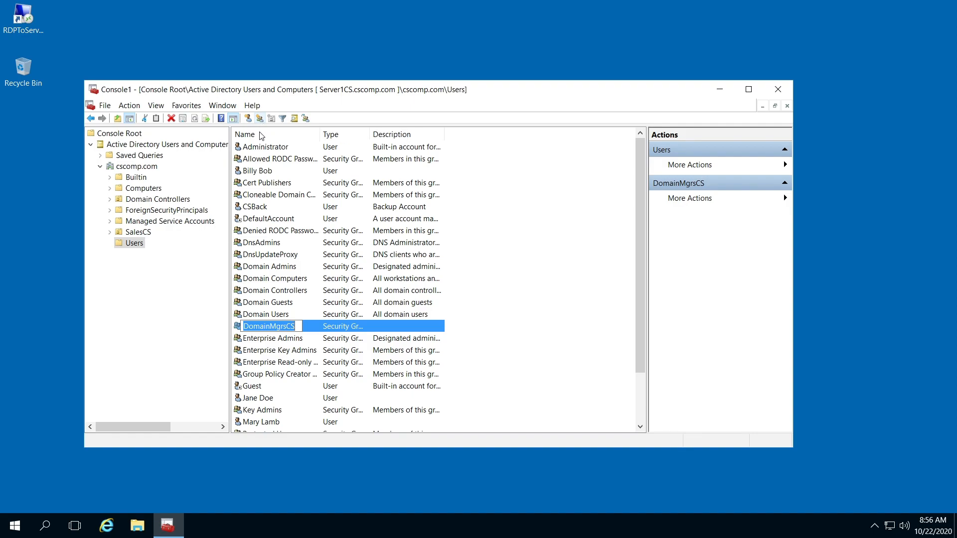
mouse_move(259, 119)
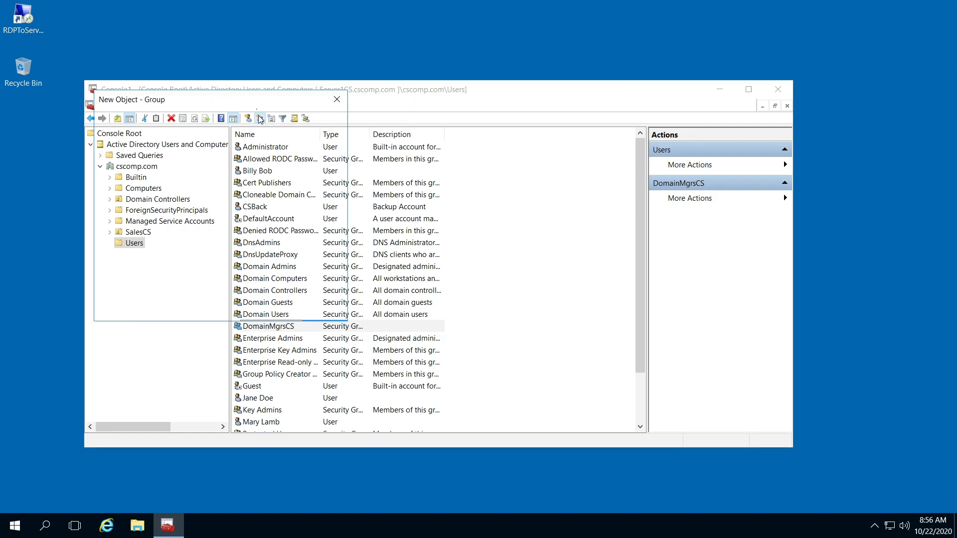
left_click(259, 119)
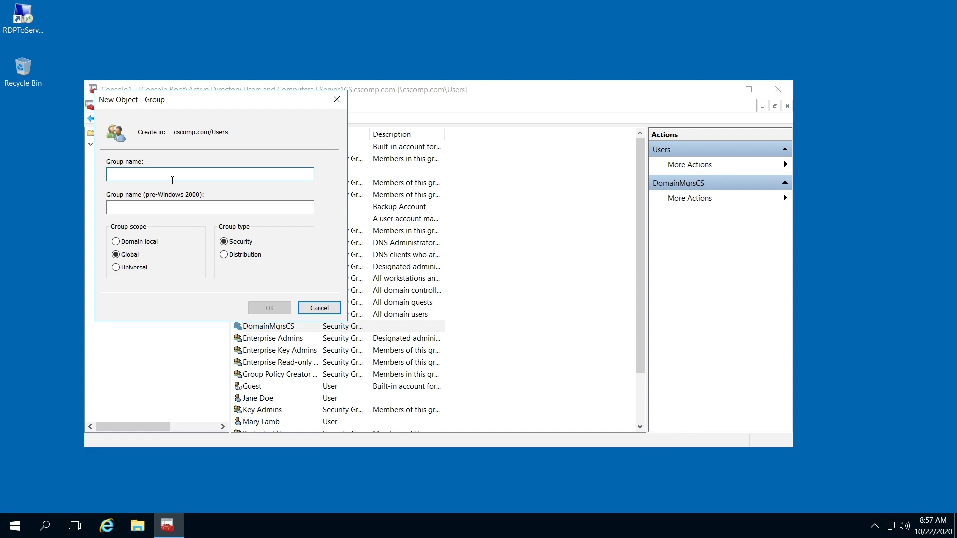
- Name the group GlobalMgrsCS with Global scope and create it
type("GlobalMgrs")
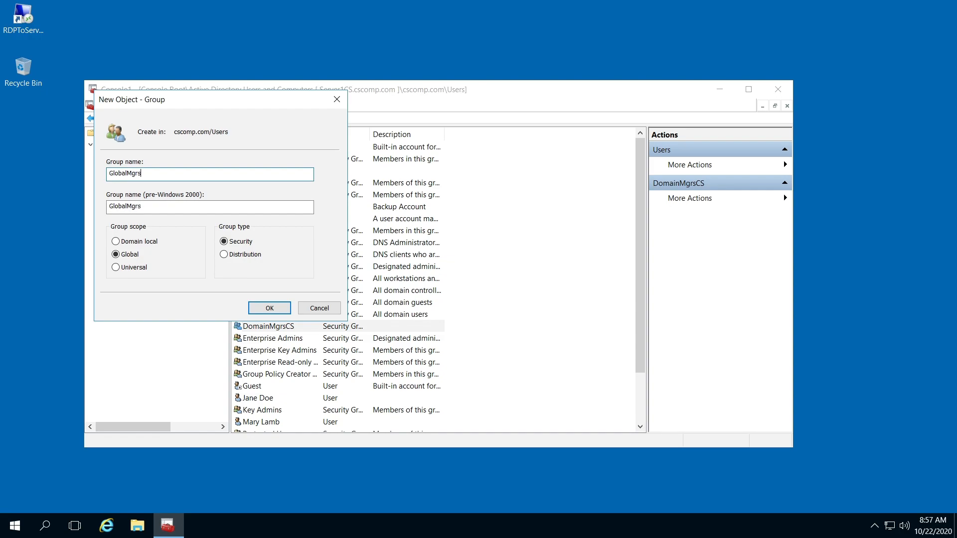
type("CS")
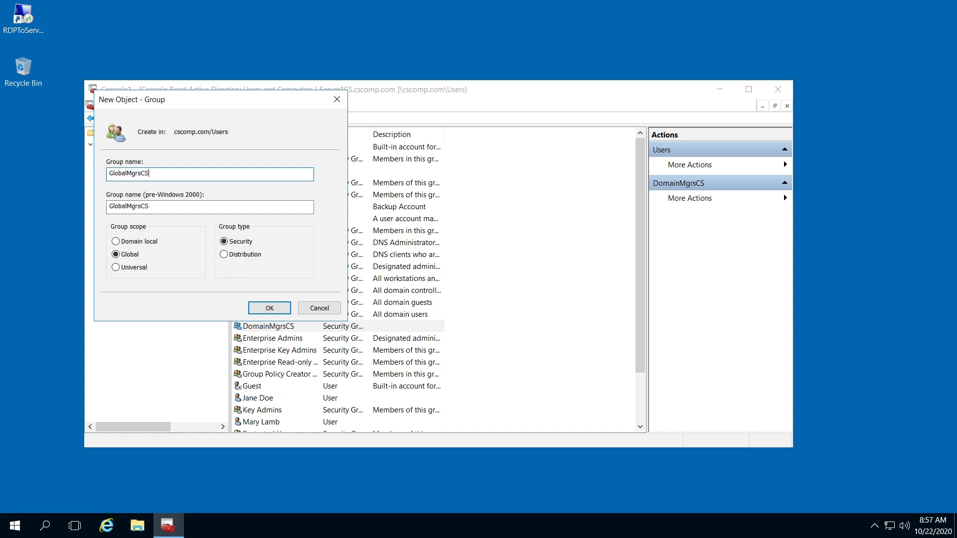
left_click(115, 254)
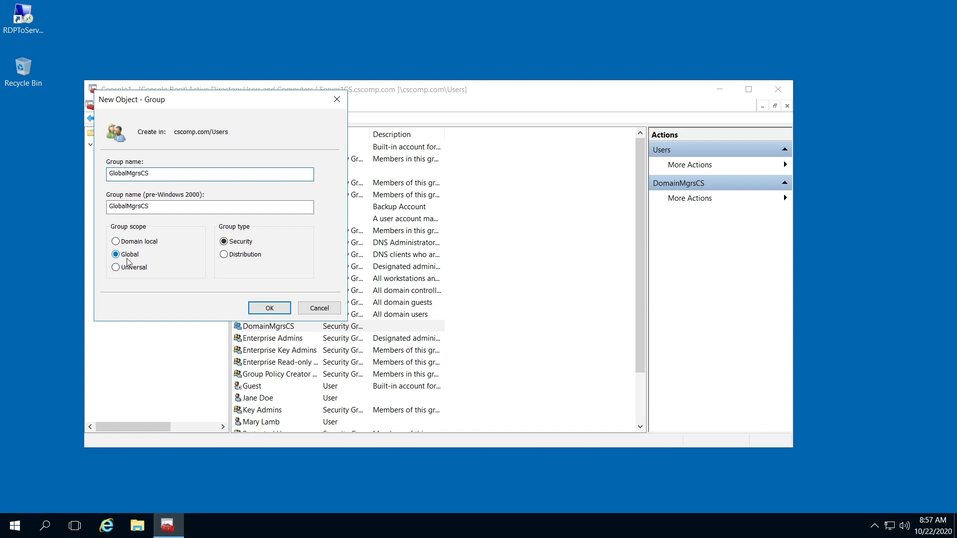
mouse_move(116, 264)
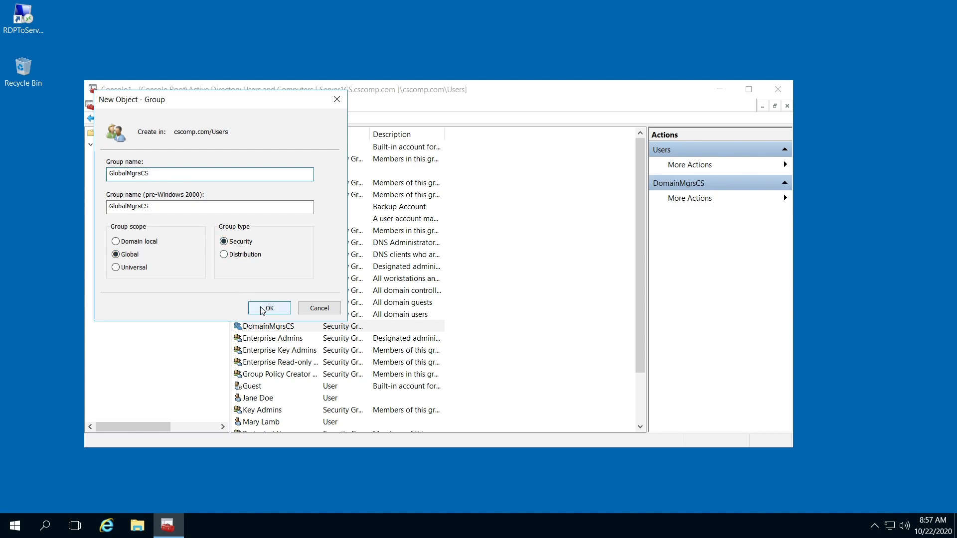
left_click(267, 307)
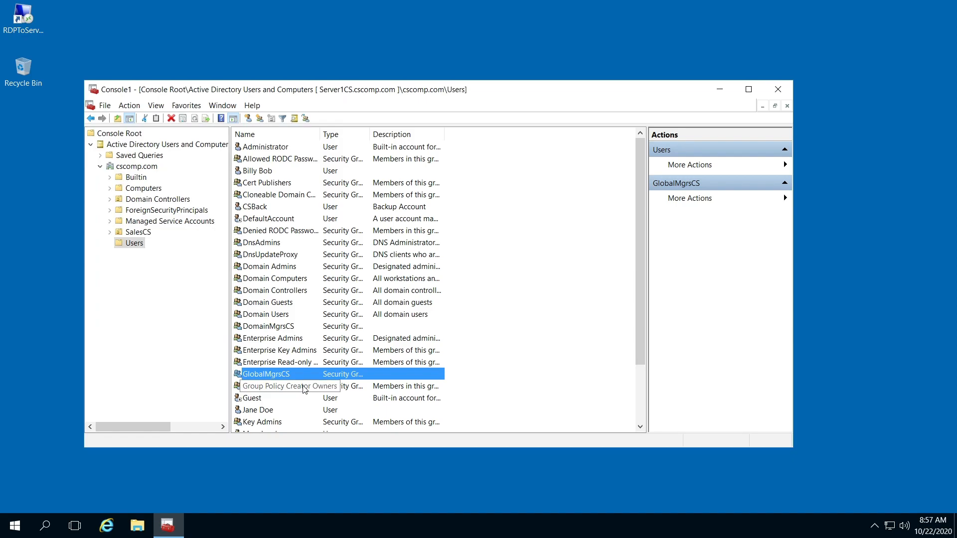
mouse_move(282, 396)
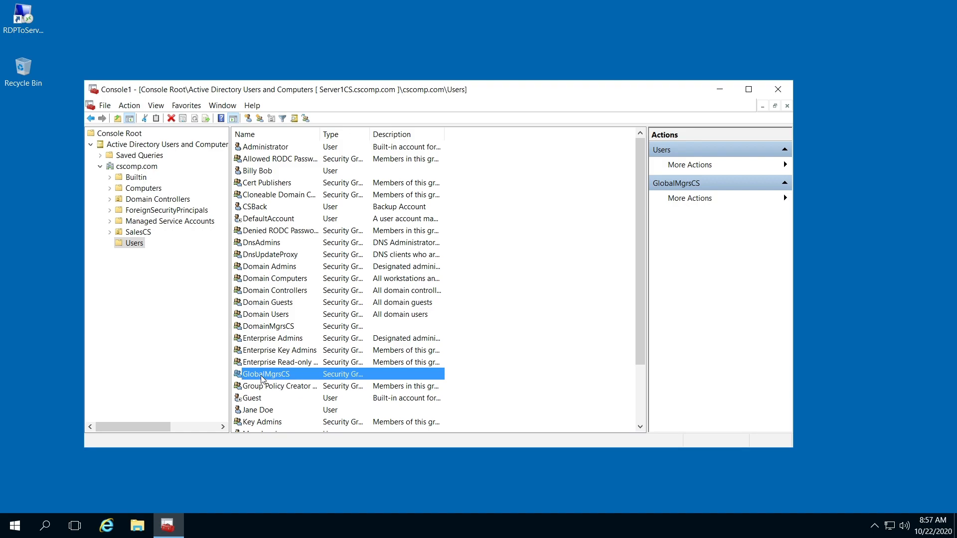
mouse_move(245, 376)
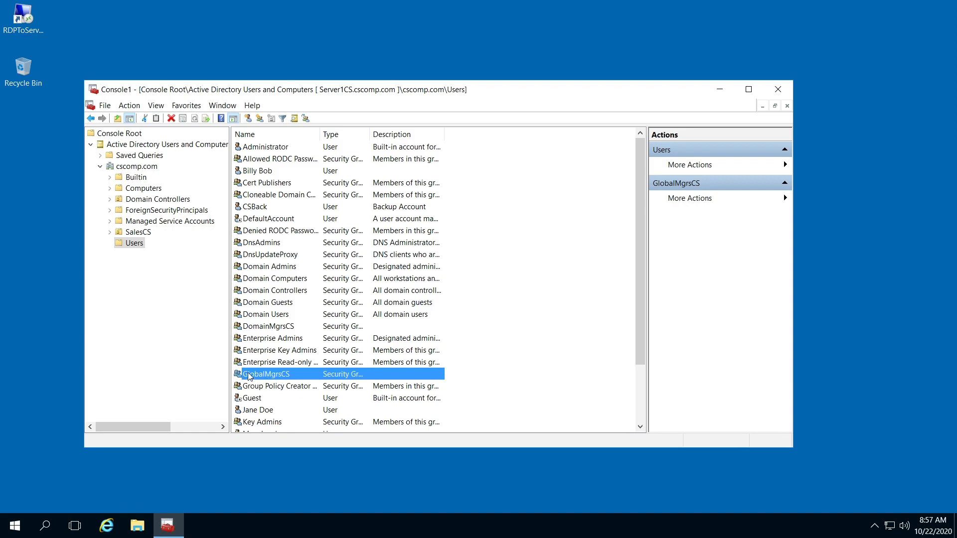
right_click(266, 373)
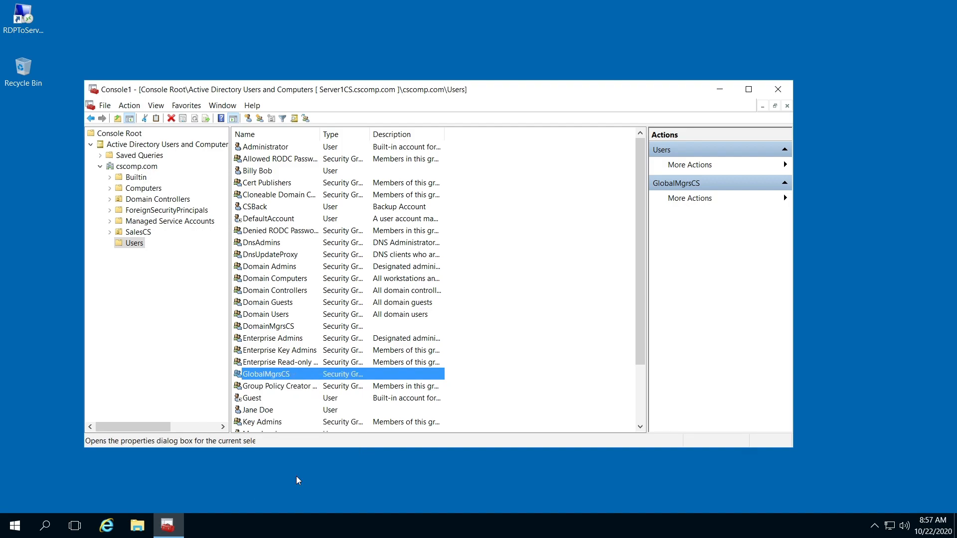
- Open GlobalMgrsCS properties, go to Members, and start adding a member
double_click(266, 373)
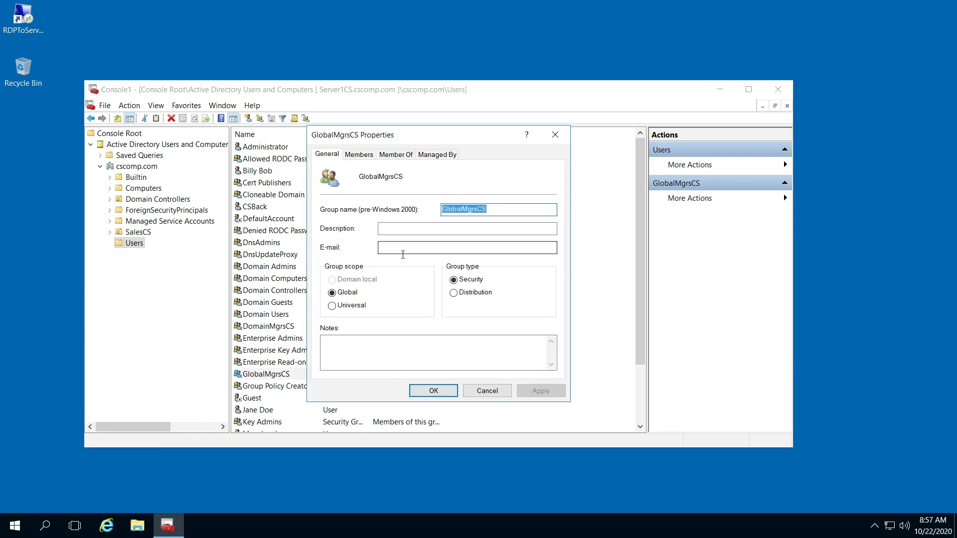
left_click(358, 154)
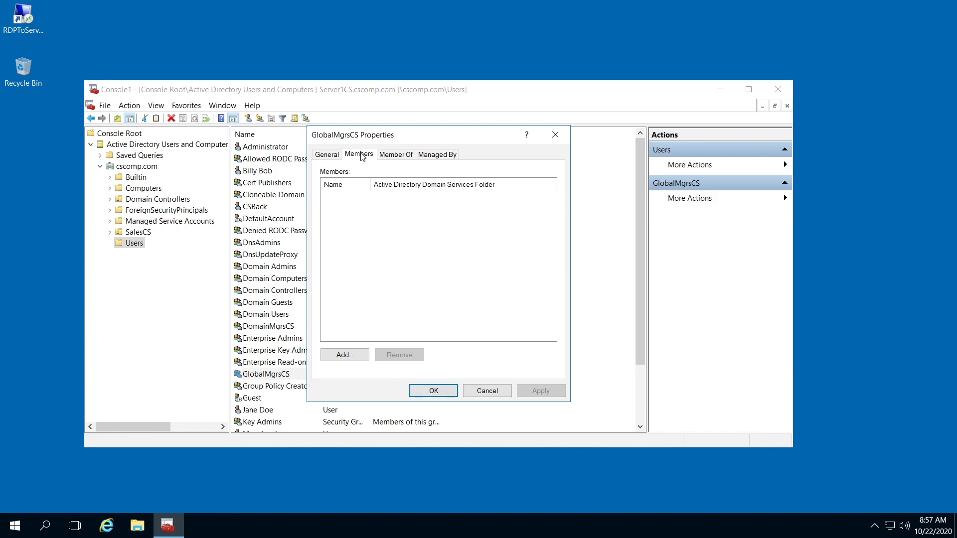
mouse_move(372, 357)
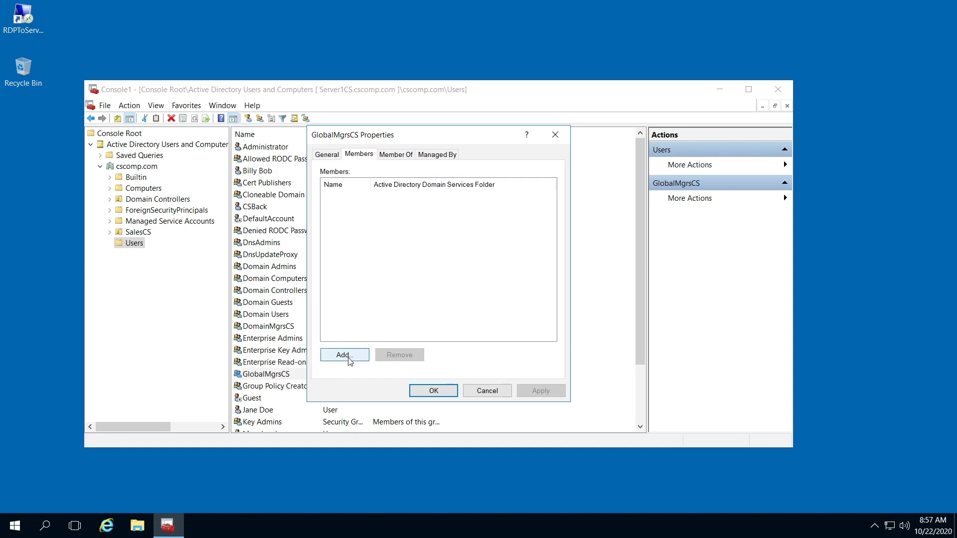
left_click(344, 354)
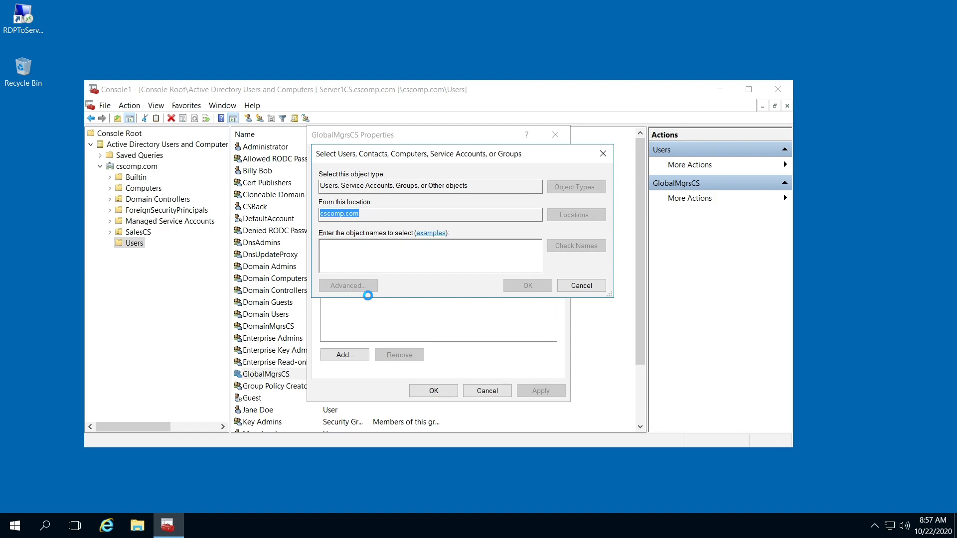
- Search cscomp.com objects via Advanced > Find Now and select Billy Bob
left_click(347, 285)
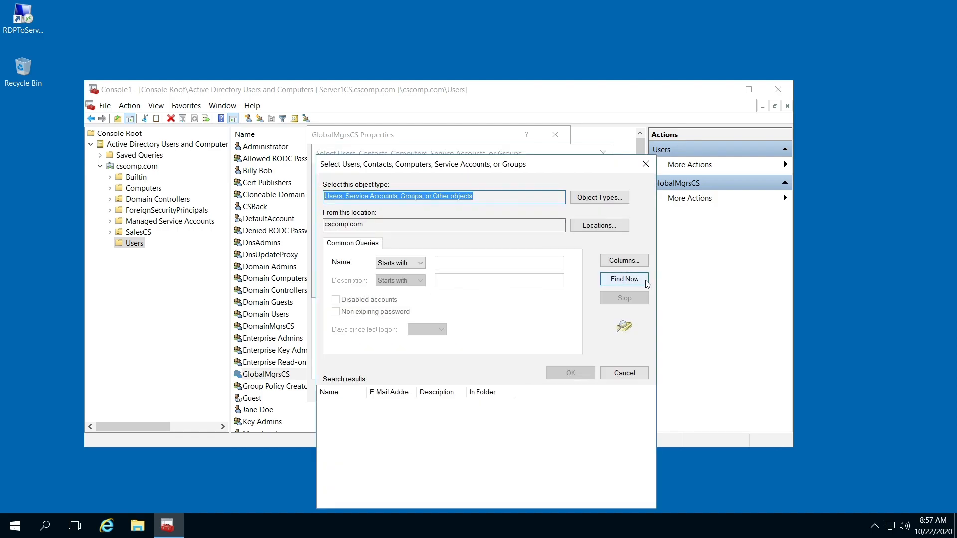
left_click(623, 279)
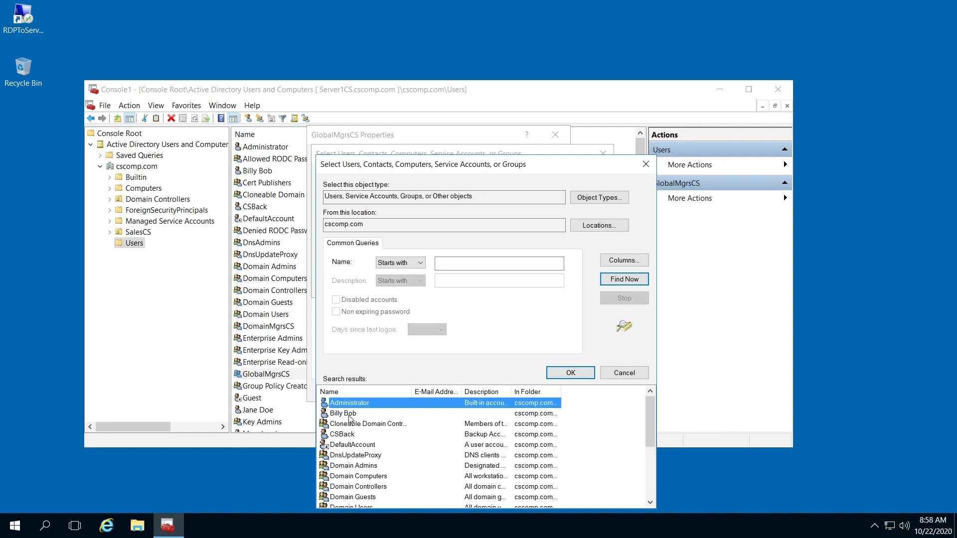
left_click(343, 413)
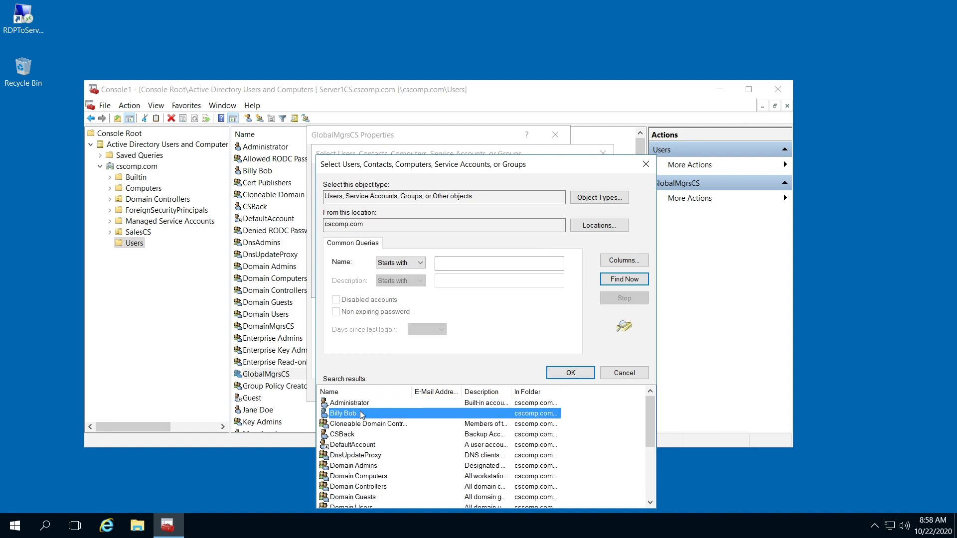
mouse_move(369, 421)
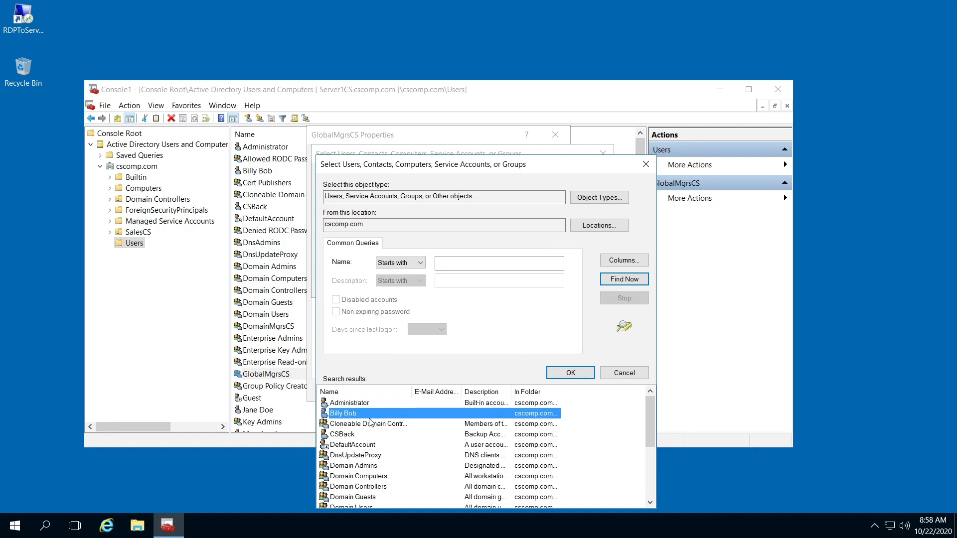